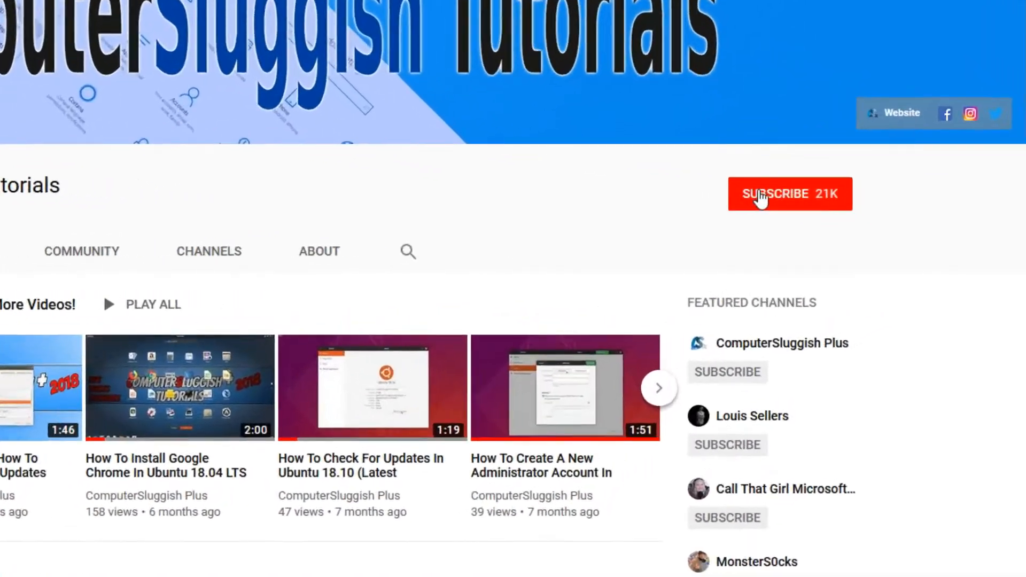
Follow the channel's Website link to the ComputerSluggish forum and scroll its boards.
{"action": "left_click", "coordinate": [790, 194]}
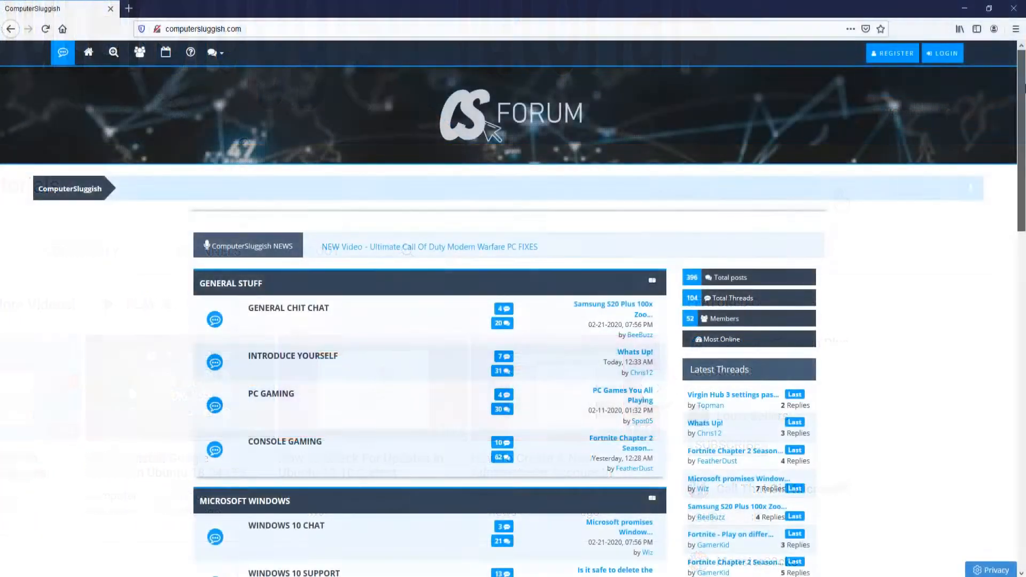
{"action": "scroll", "scroll_direction": "down", "scroll_amount": 3}
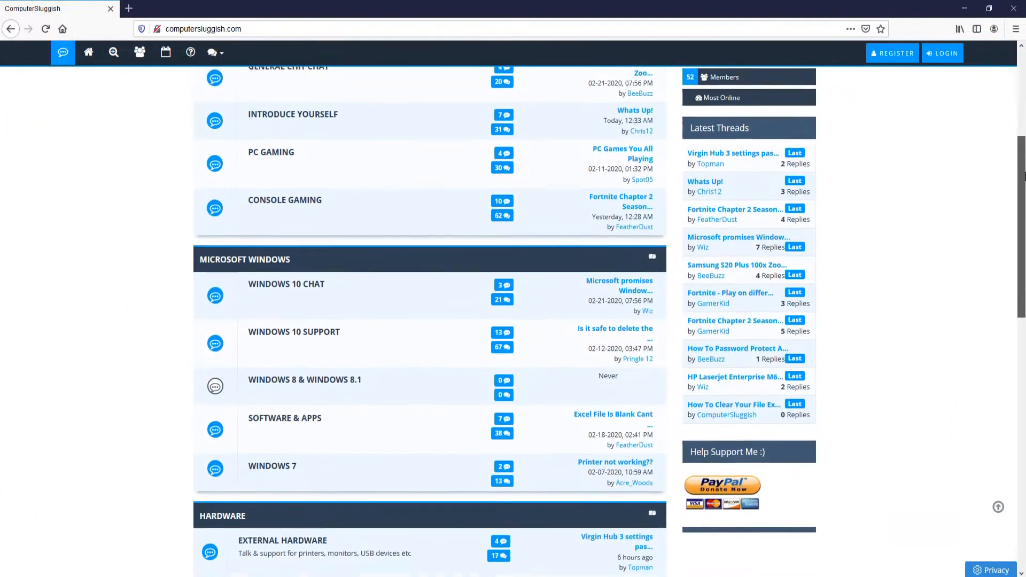
{"action": "scroll", "scroll_direction": "down", "scroll_amount": 3}
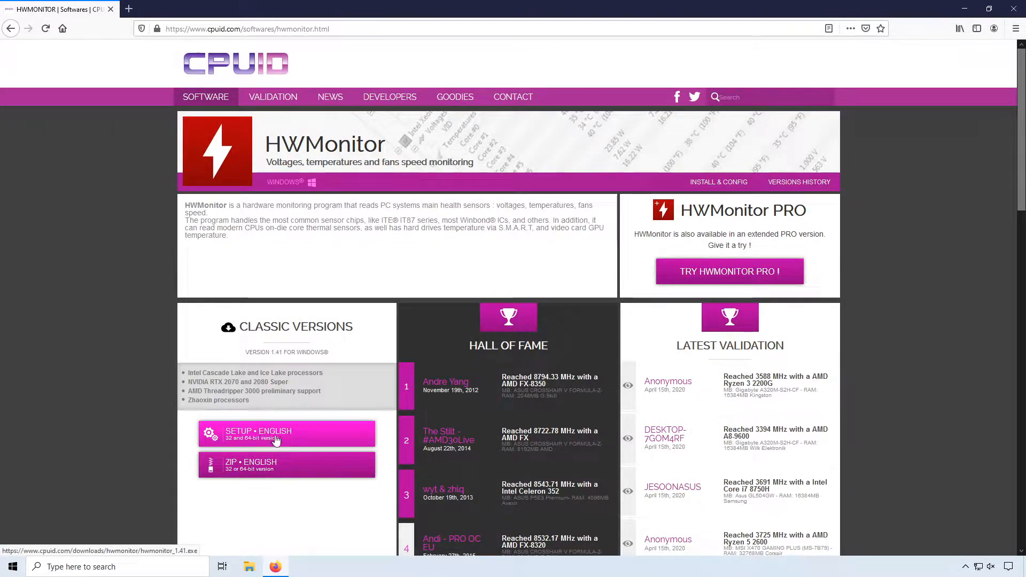
{"action": "mouse_move", "coordinate": [343, 351]}
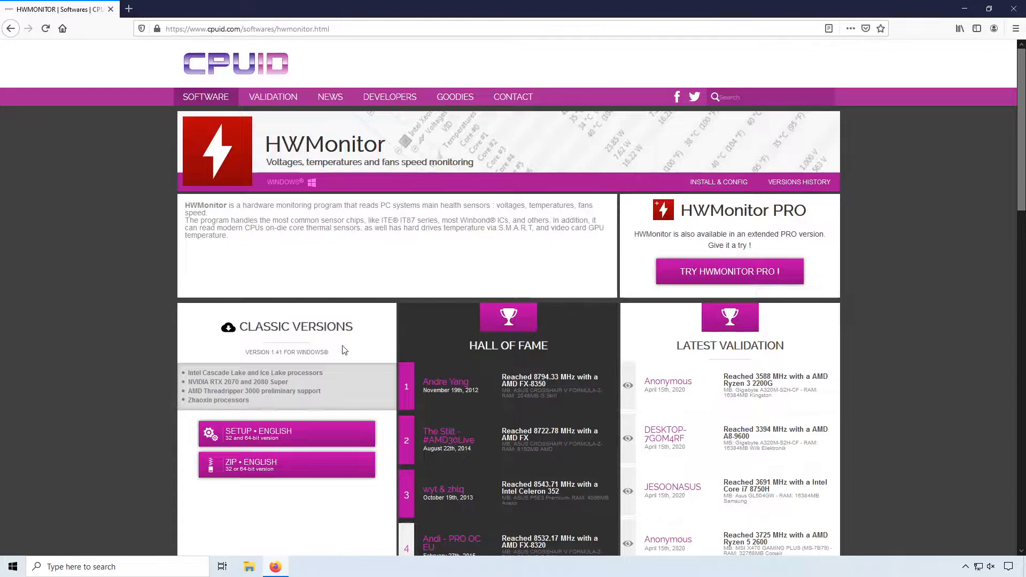
Download and save the hwmonitor_1.41.exe English setup from the CPUID page.
{"action": "left_click", "coordinate": [287, 433]}
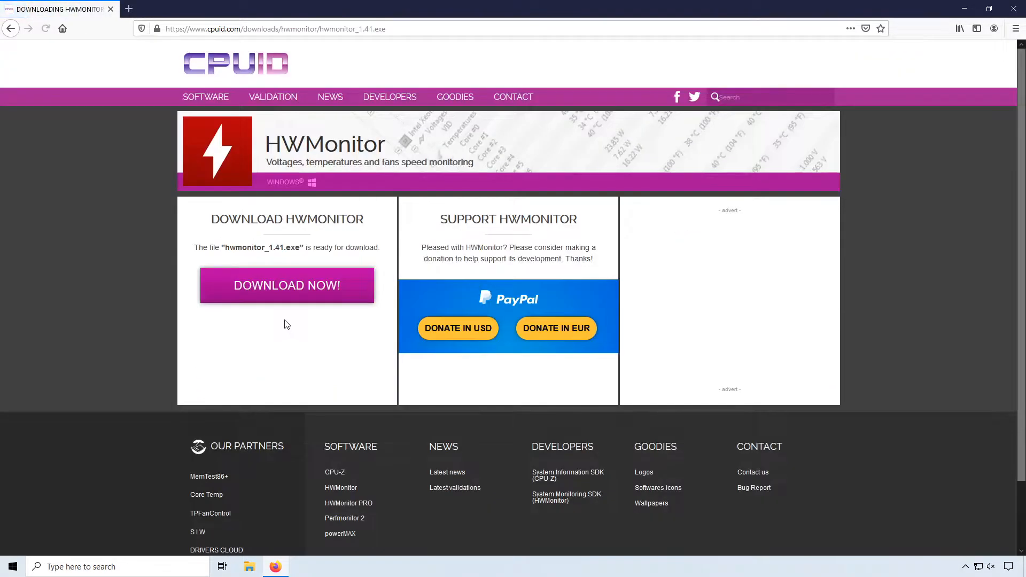
{"action": "left_click", "coordinate": [286, 285]}
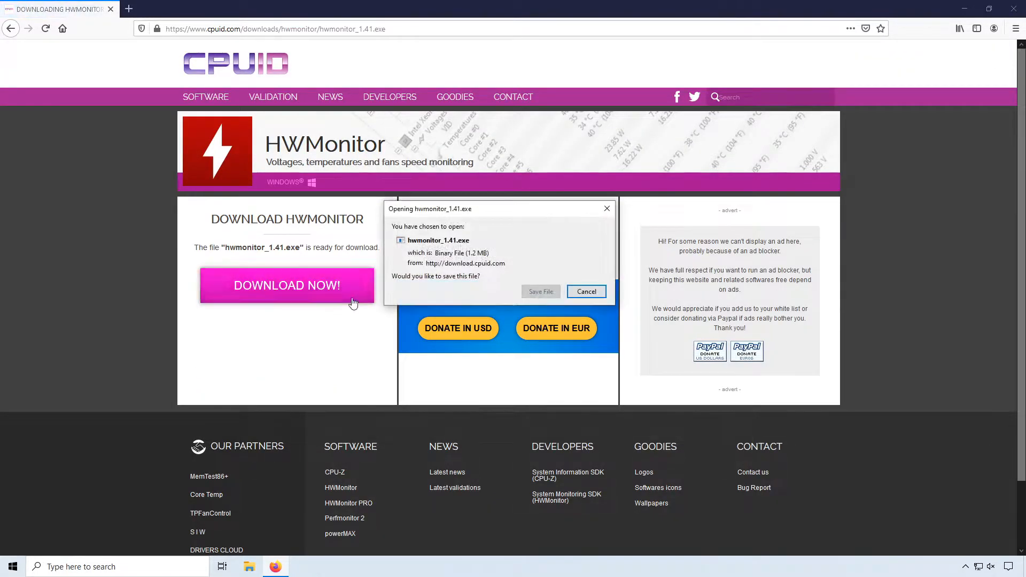
{"action": "left_click", "coordinate": [540, 290]}
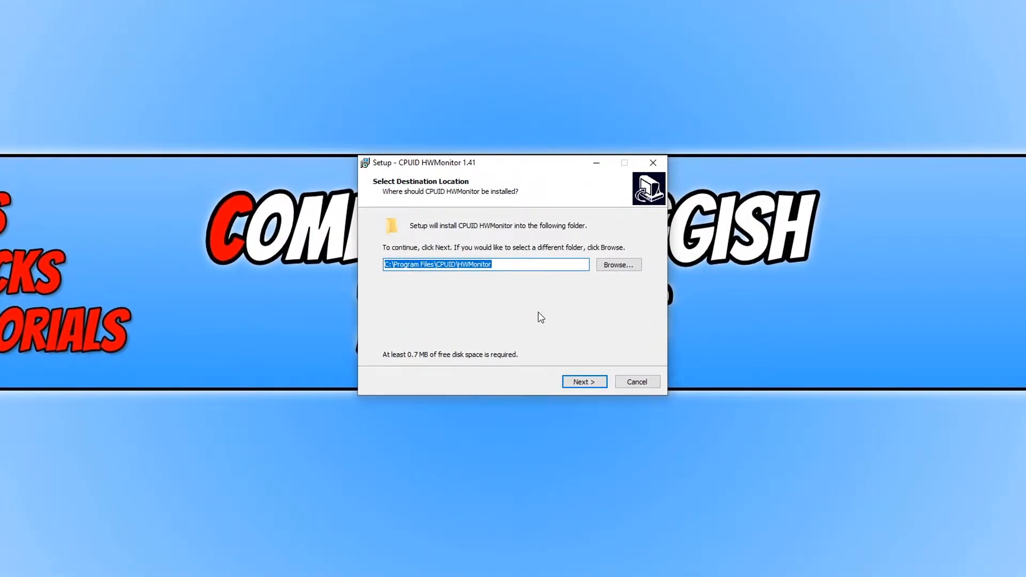
{"action": "mouse_move", "coordinate": [570, 396]}
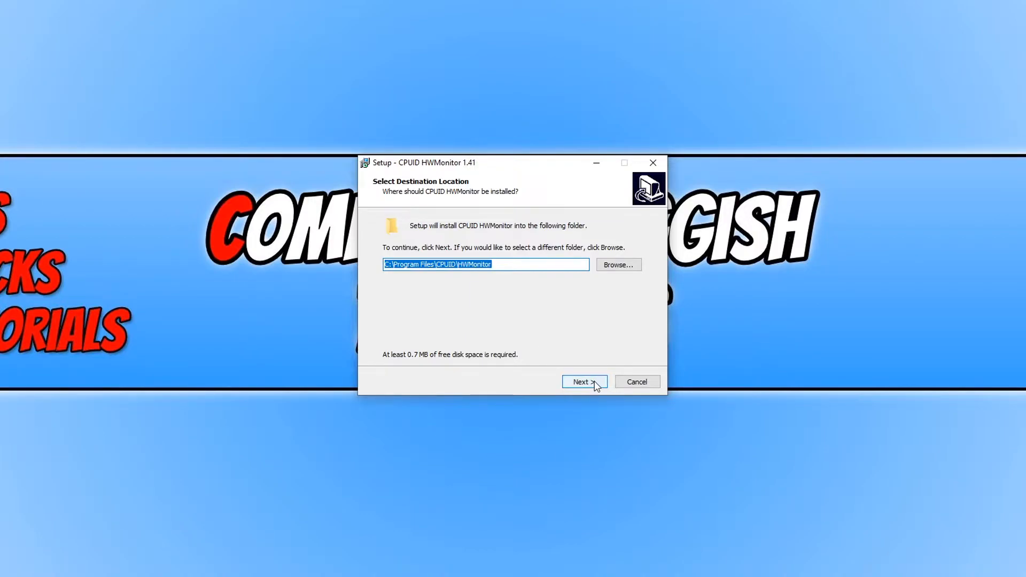
Install HWMonitor 1.41 with default folders and a desktop icon, skipping the readme.
{"action": "left_click", "coordinate": [581, 382]}
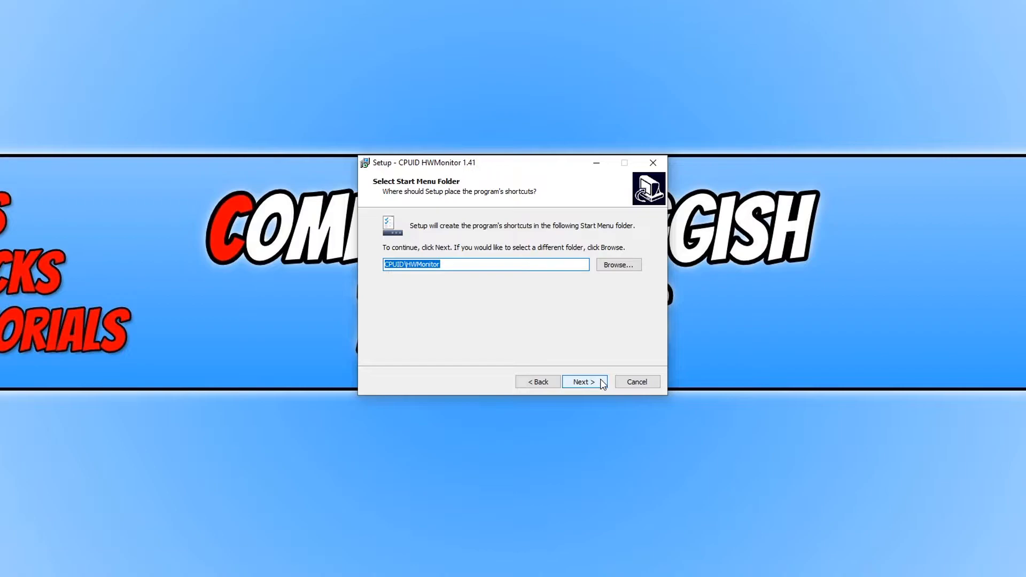
{"action": "left_click", "coordinate": [582, 381]}
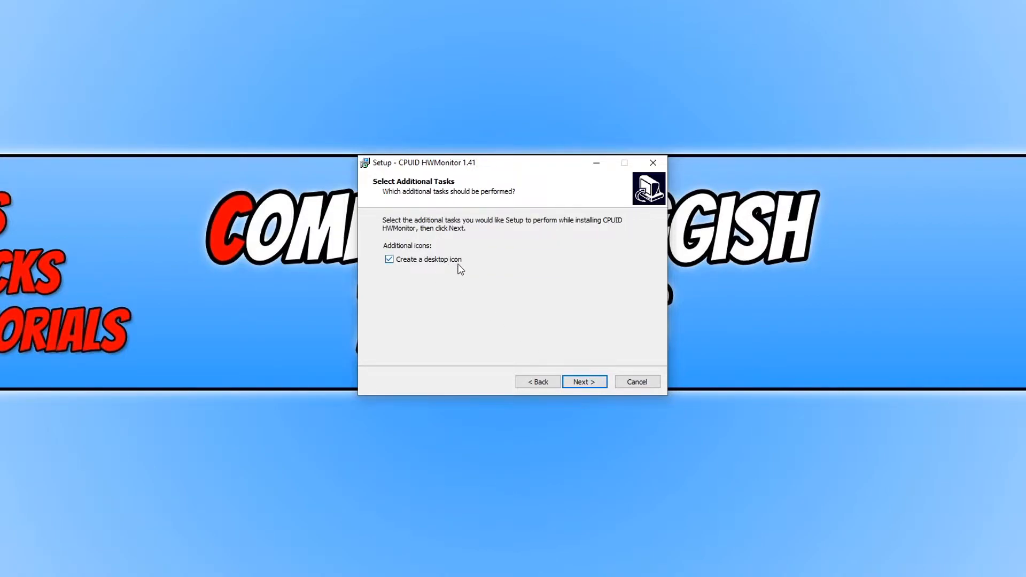
{"action": "left_click", "coordinate": [584, 382]}
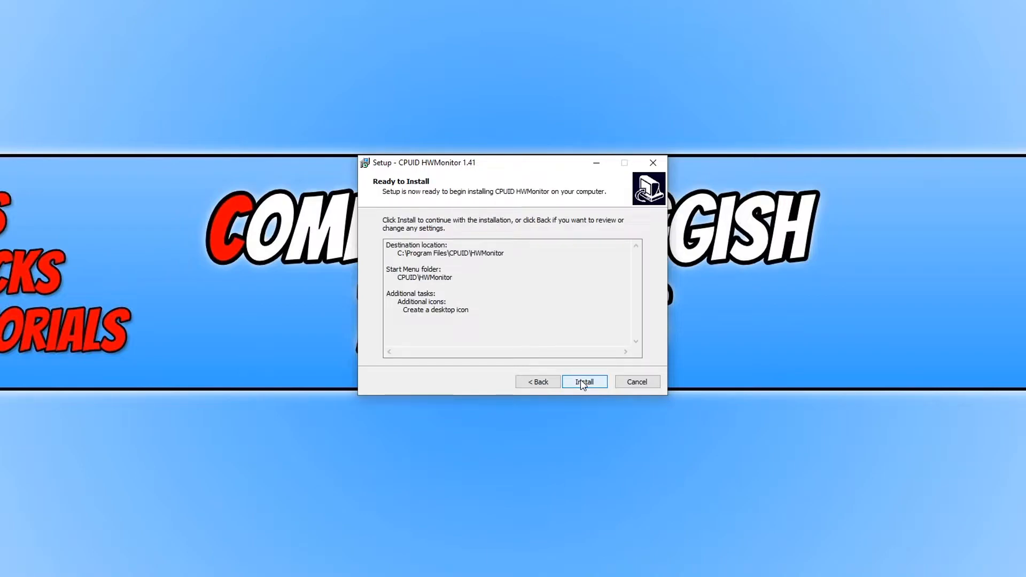
{"action": "left_click", "coordinate": [584, 381]}
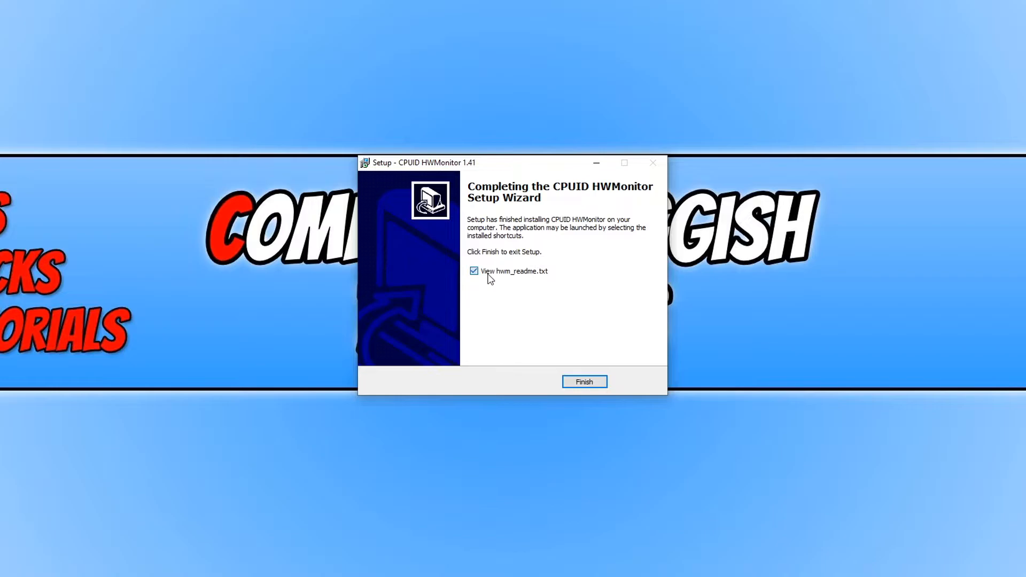
{"action": "left_click", "coordinate": [584, 381]}
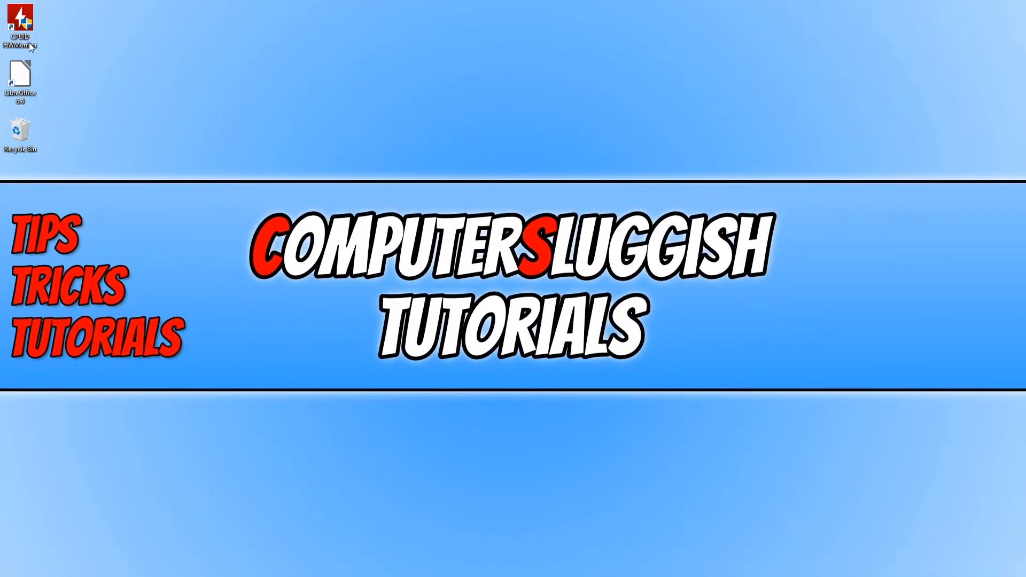
{"action": "mouse_move", "coordinate": [19, 26]}
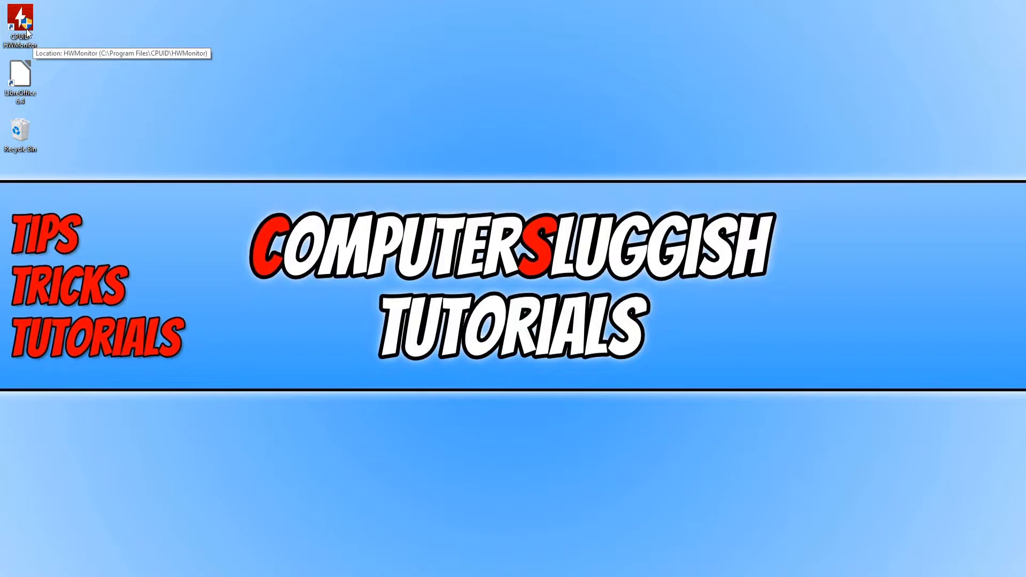
Launch HWMonitor from its new desktop shortcut.
{"action": "double_click", "coordinate": [18, 19]}
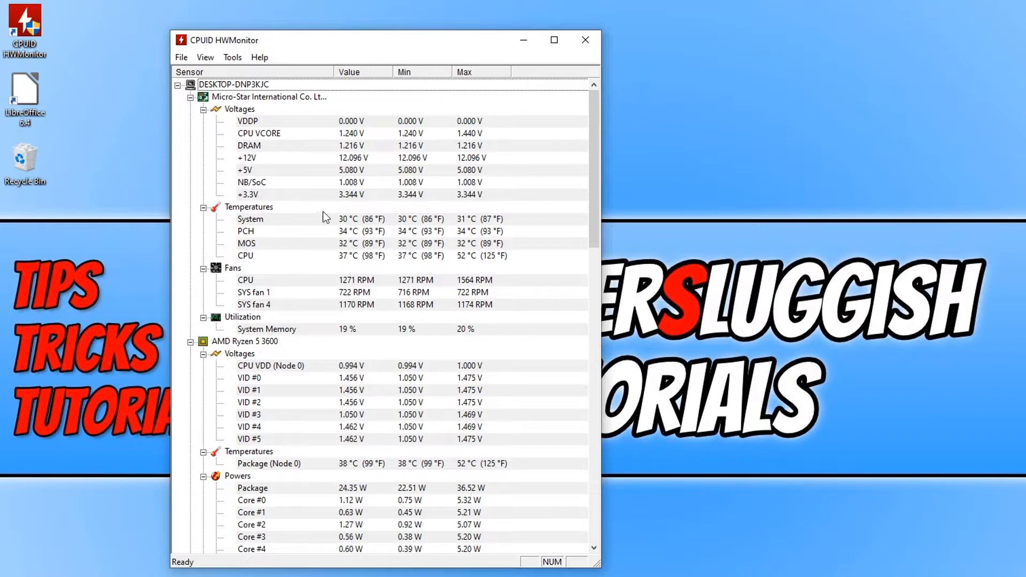
{"action": "scroll", "scroll_direction": "down", "scroll_amount": 3}
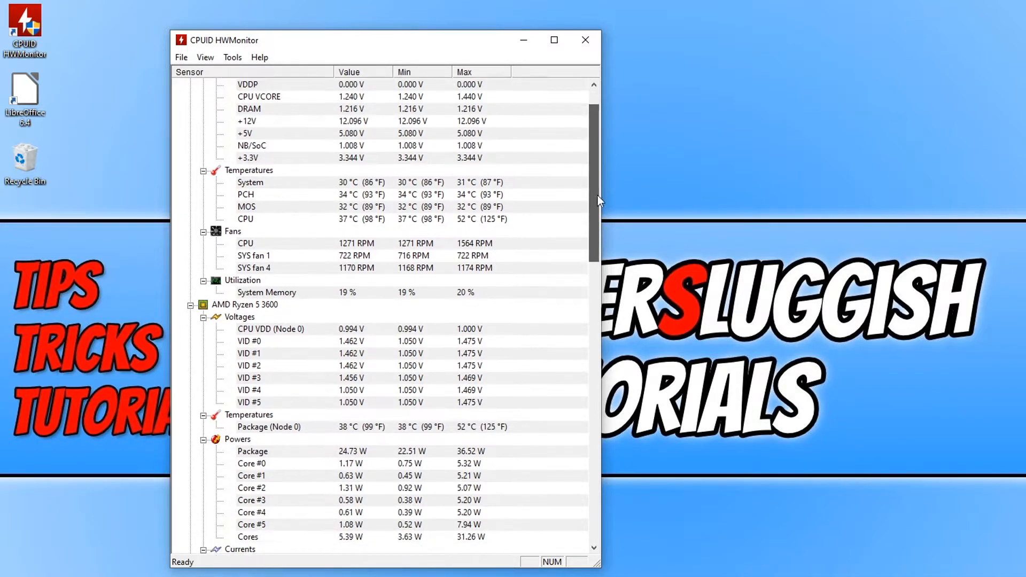
{"action": "scroll", "scroll_direction": "down", "scroll_amount": 3}
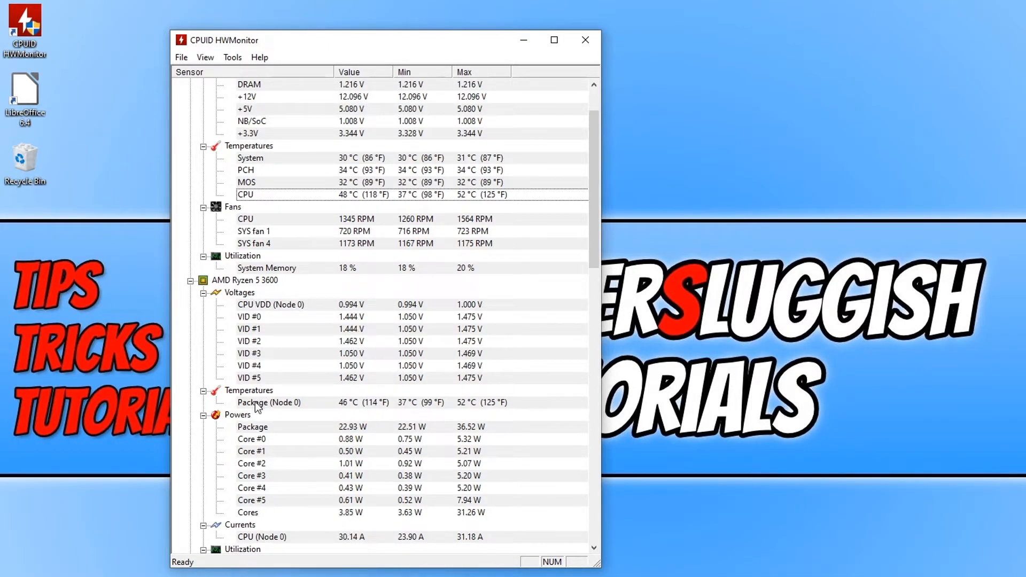
{"action": "scroll", "scroll_direction": "down", "scroll_amount": 3}
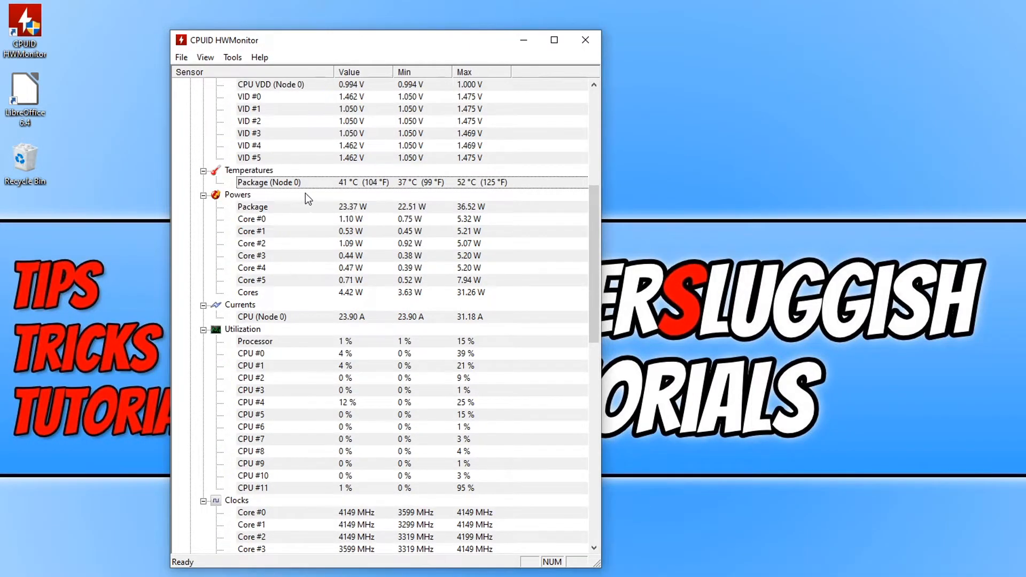
{"action": "scroll", "scroll_direction": "down", "scroll_amount": 3}
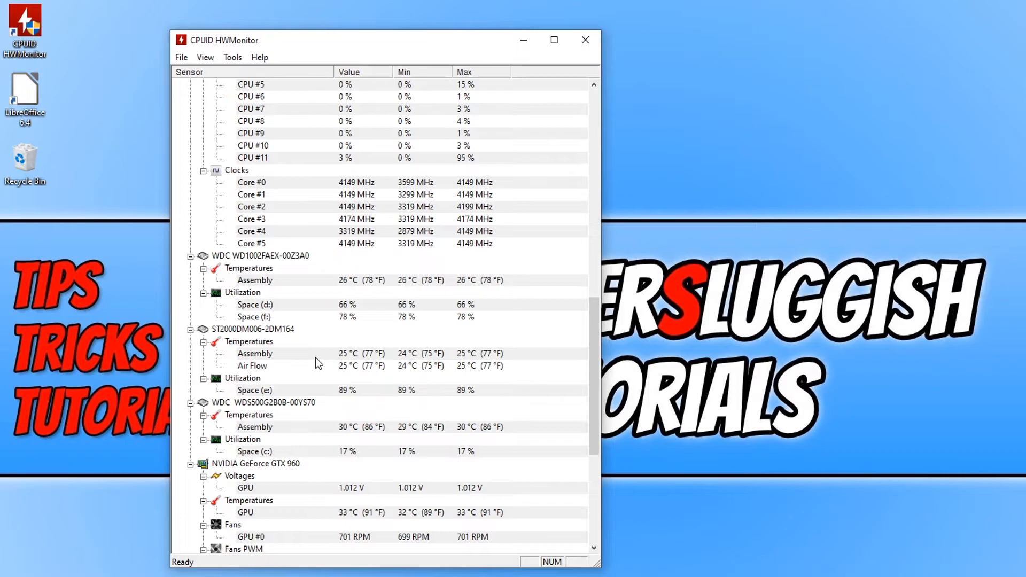
{"action": "scroll", "scroll_direction": "down", "scroll_amount": 3}
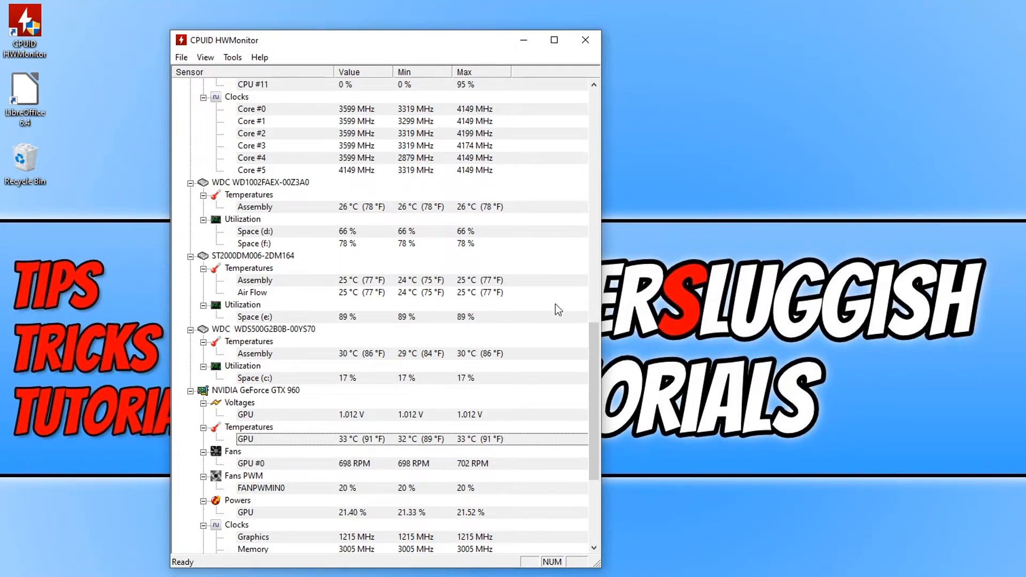
{"action": "scroll", "scroll_direction": "down", "scroll_amount": 3}
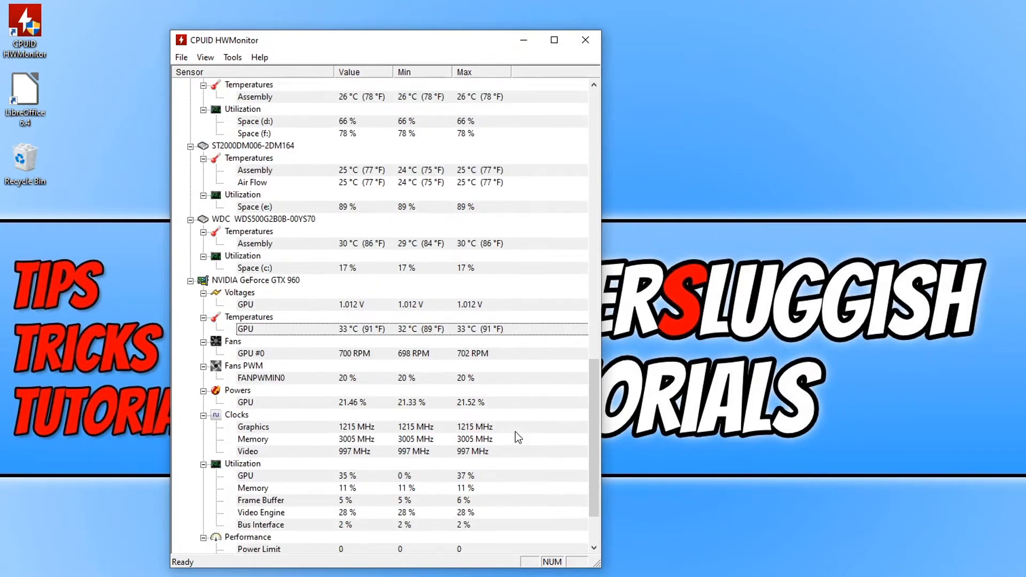
{"action": "scroll", "scroll_direction": "down", "scroll_amount": 3}
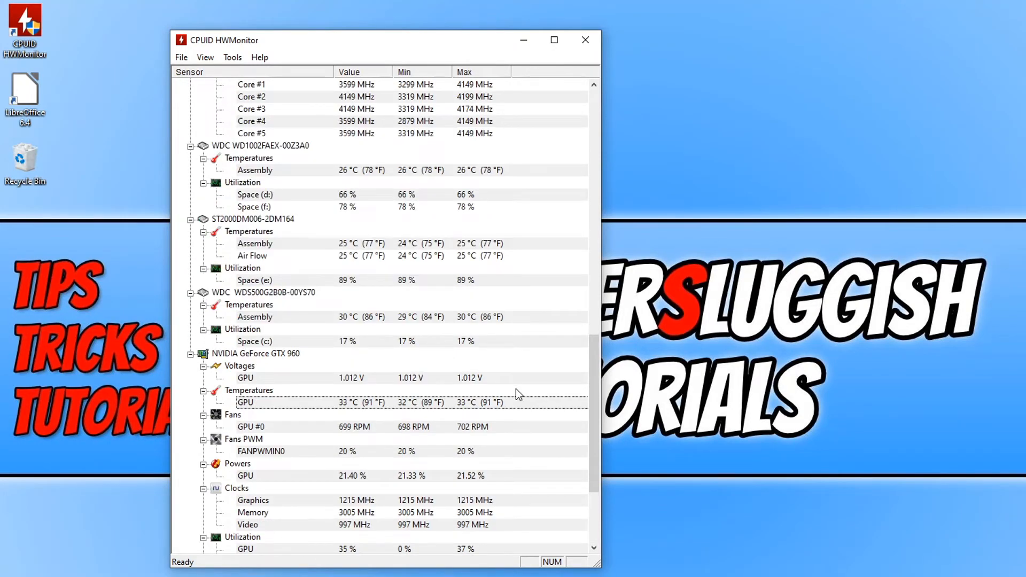
{"action": "scroll", "scroll_direction": "up", "scroll_amount": 3}
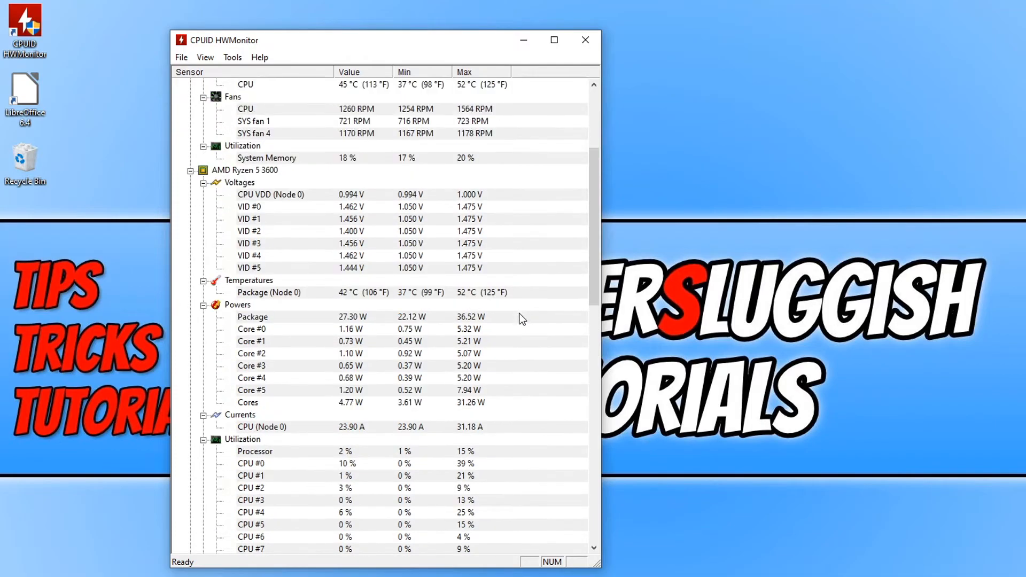